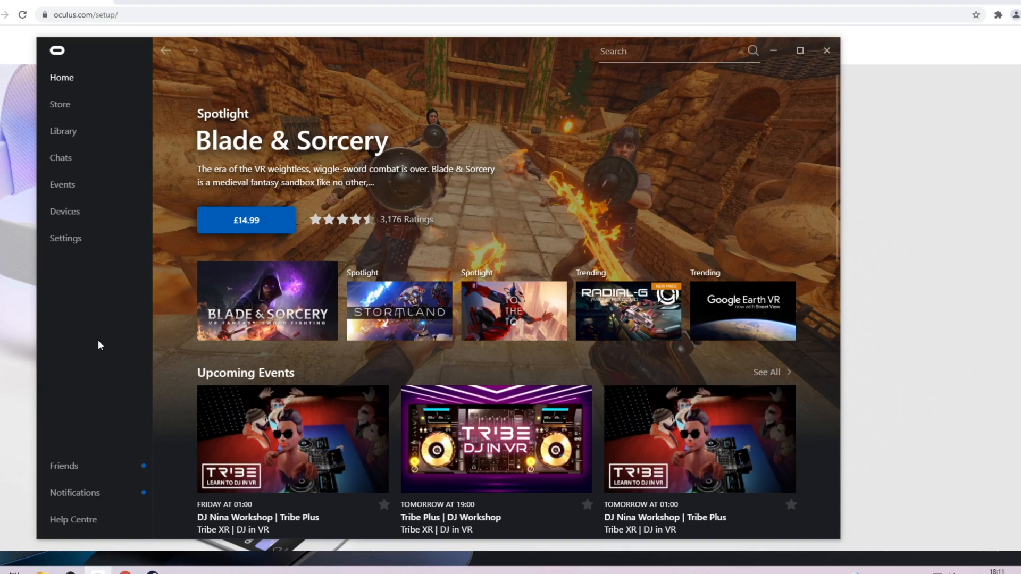
Check the Oculus app's Beta settings, confirming Air Link is on and Public Test Channel off
{"action": "left_click", "coordinate": [64, 211]}
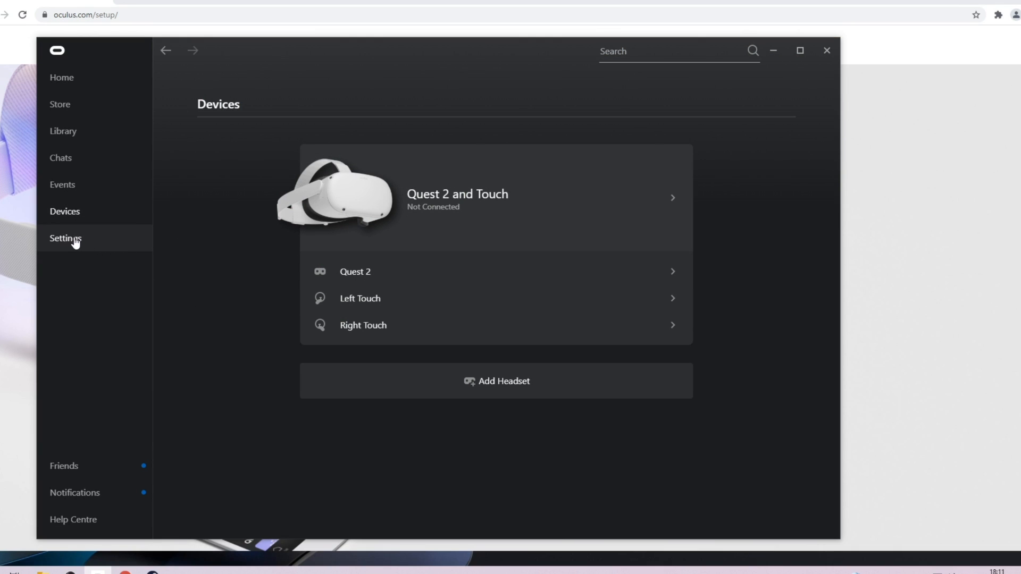
{"action": "left_click", "coordinate": [65, 238]}
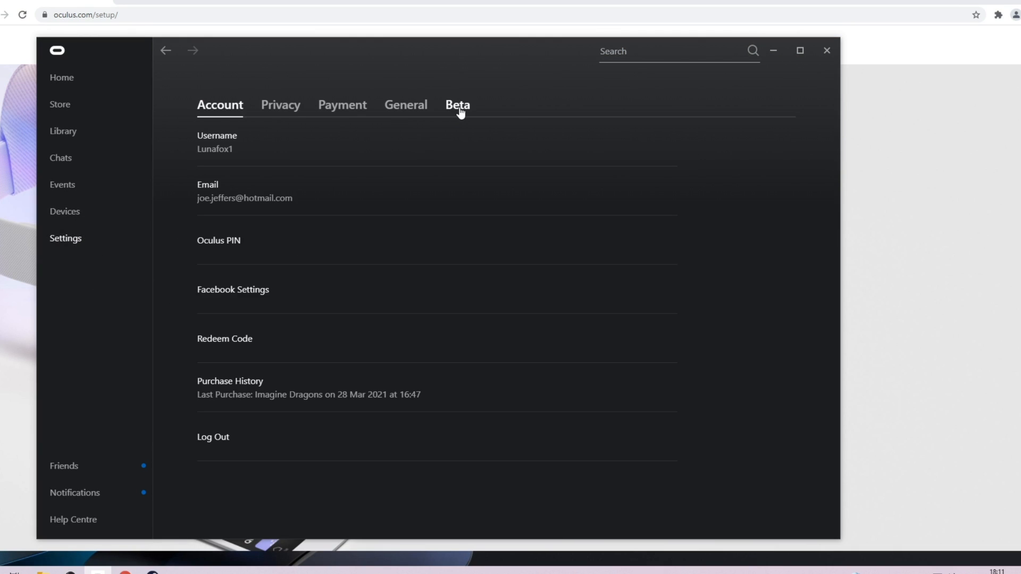
{"action": "left_click", "coordinate": [457, 104]}
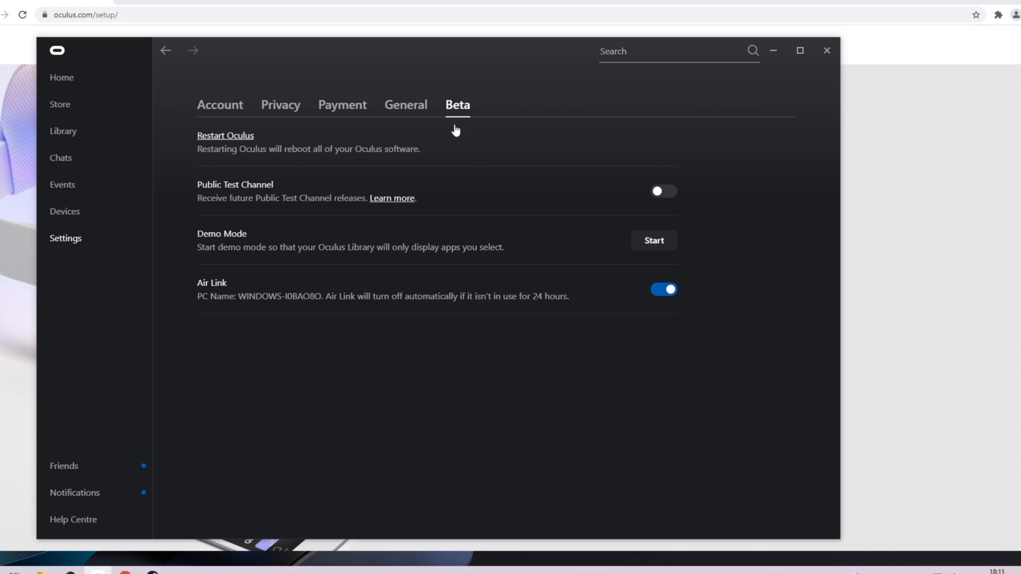
{"action": "mouse_move", "coordinate": [191, 282]}
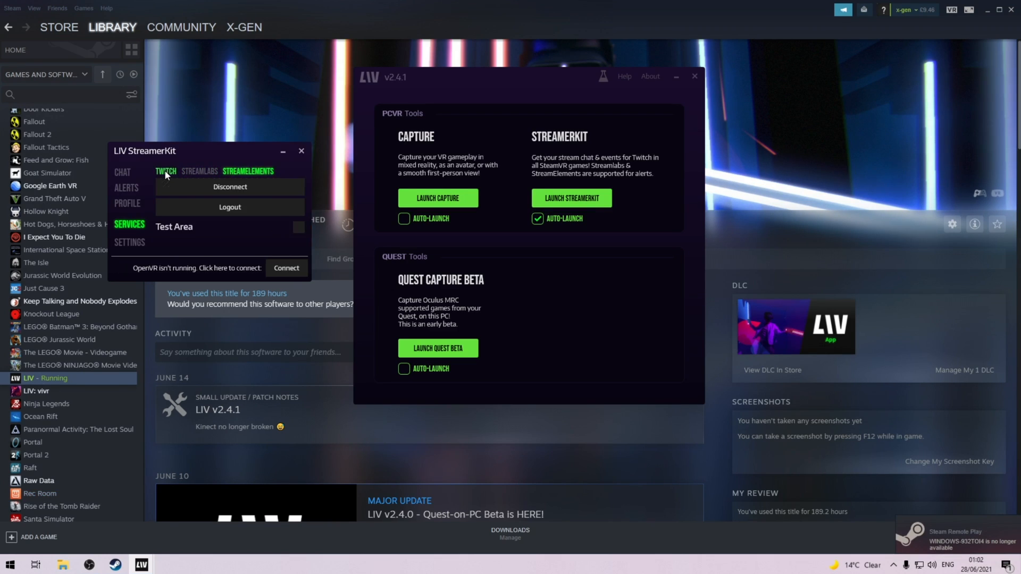
Set the StreamerKit chat overlay position to the At Feet preset
{"action": "left_click", "coordinate": [122, 173]}
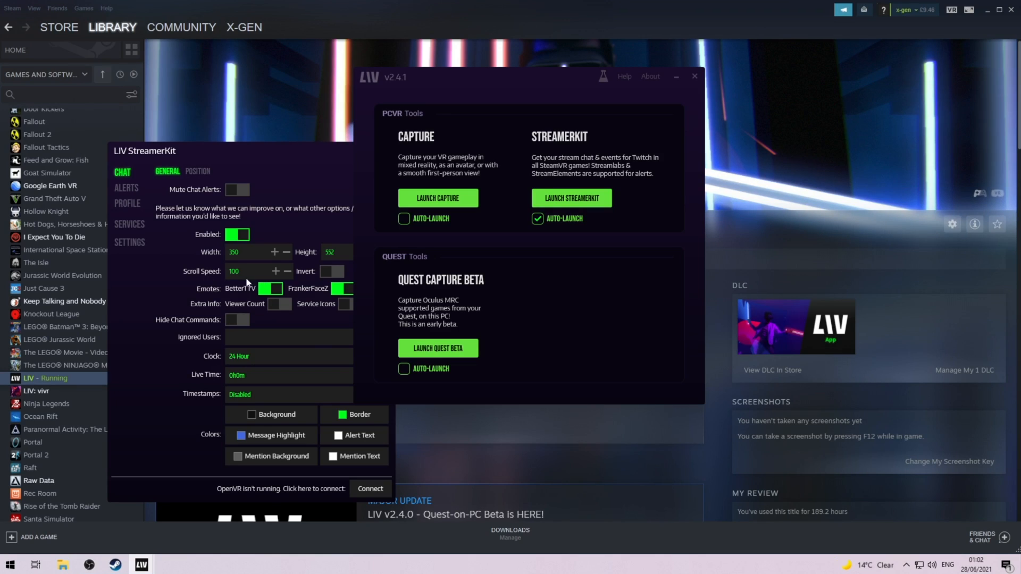
{"action": "left_click", "coordinate": [198, 172]}
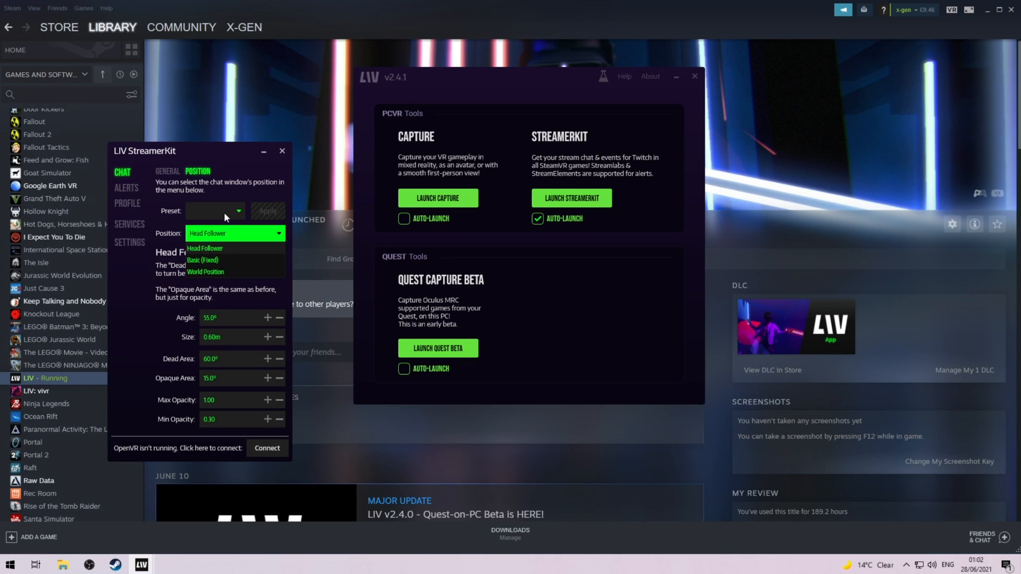
{"action": "left_click", "coordinate": [236, 211]}
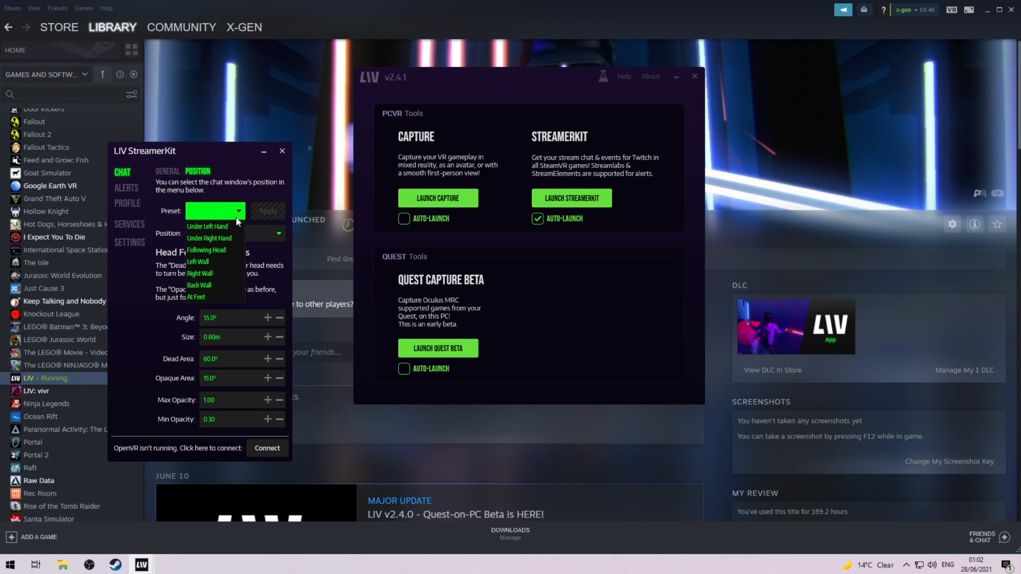
{"action": "mouse_move", "coordinate": [206, 250]}
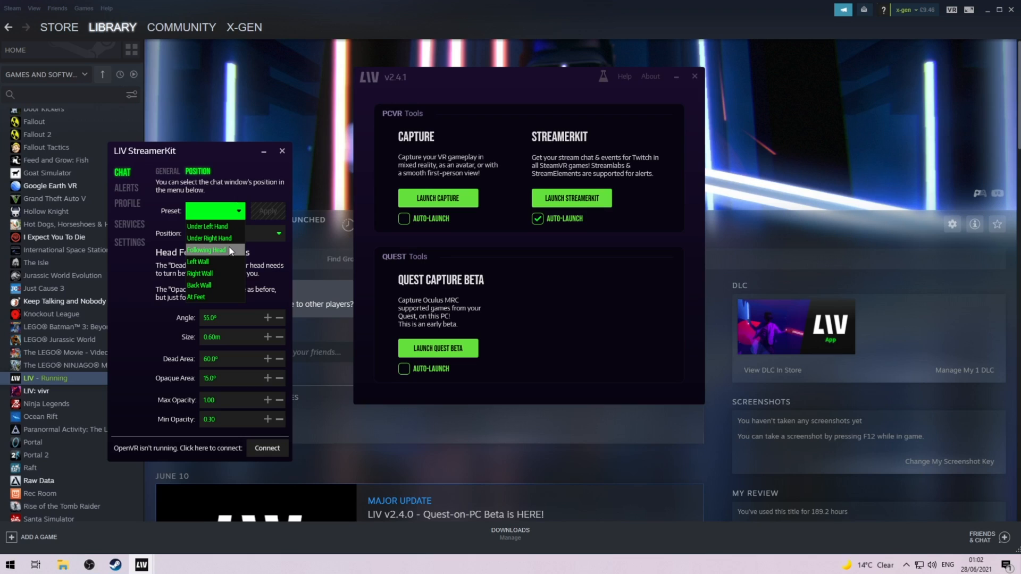
{"action": "mouse_move", "coordinate": [195, 297]}
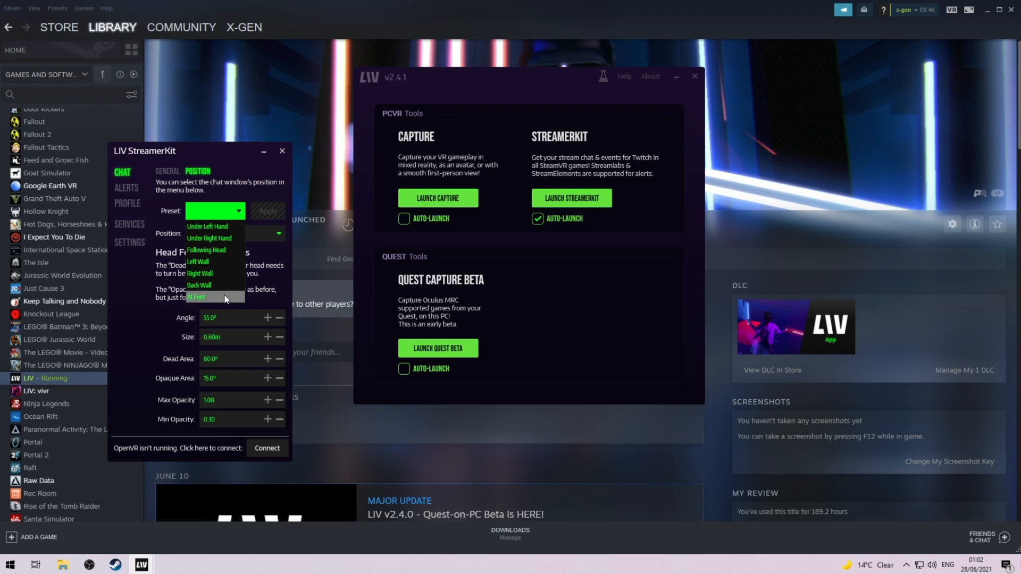
{"action": "left_click", "coordinate": [126, 189]}
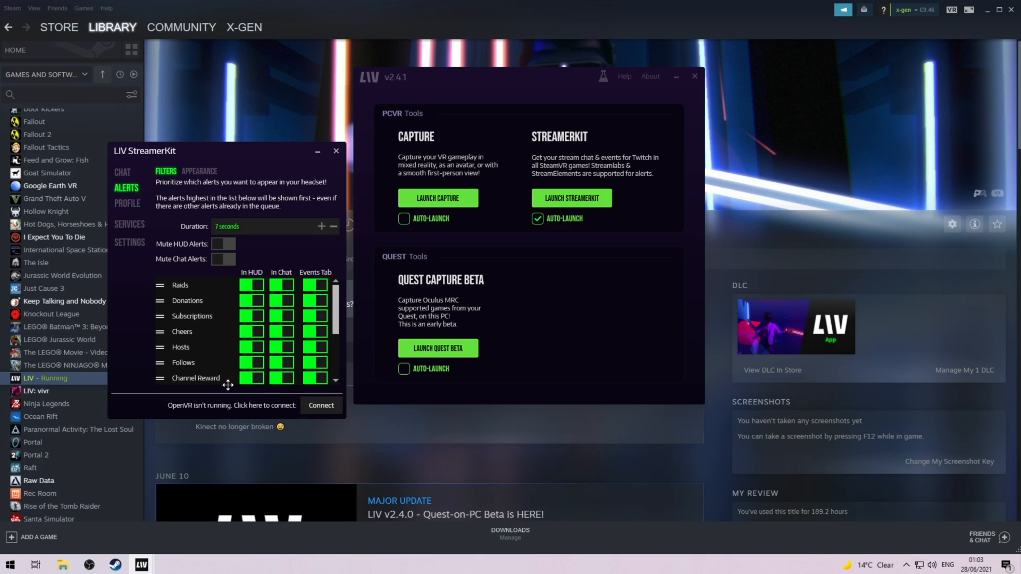
{"action": "mouse_move", "coordinate": [261, 241]}
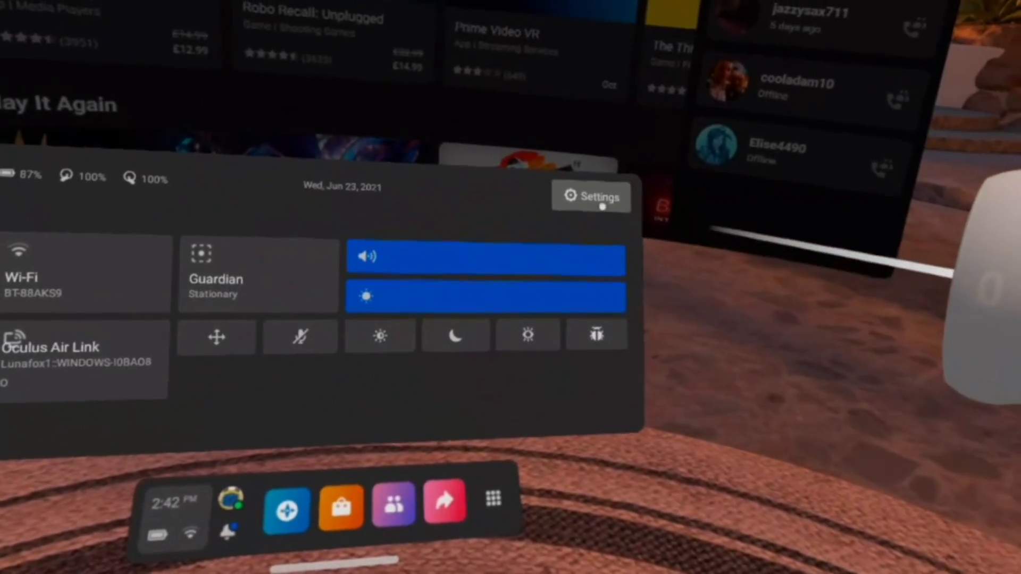
Bring up the Oculus Air Link tile from Quick Settings, showing the Windows PC as connected
{"action": "left_click", "coordinate": [591, 196]}
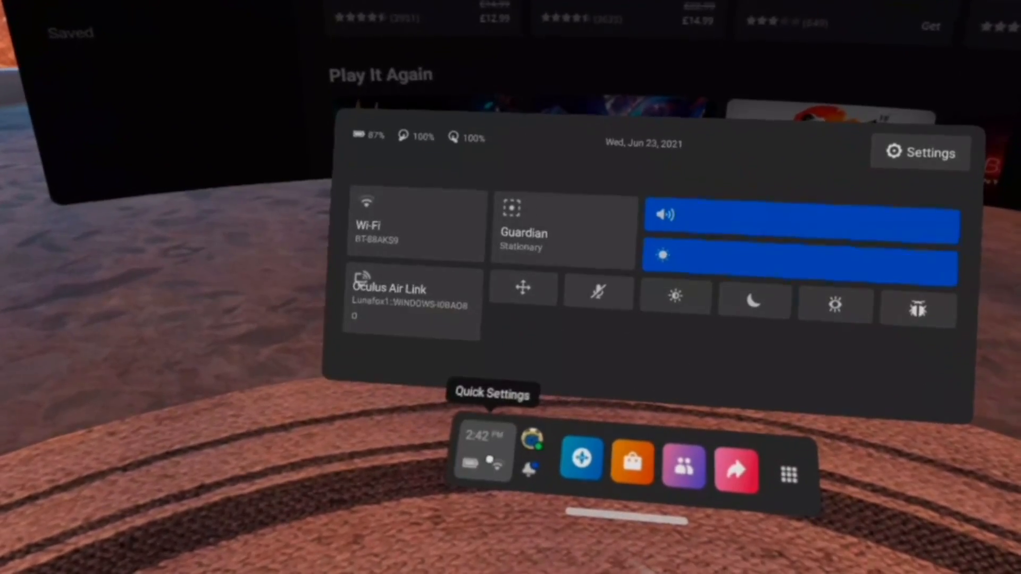
{"action": "left_click", "coordinate": [412, 296]}
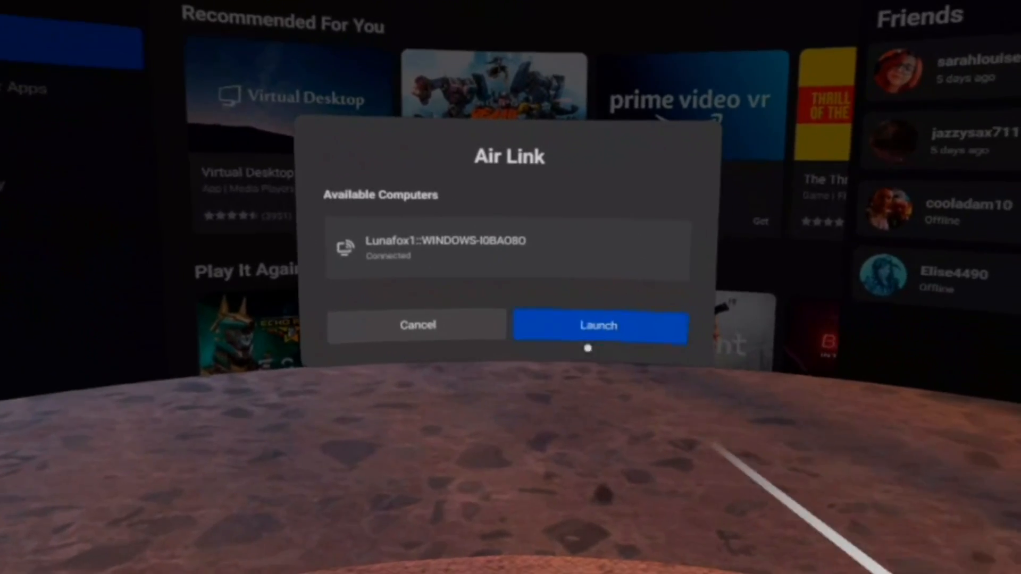
Launch Air Link to the PC, then quit it back to the Quest home
{"action": "left_click", "coordinate": [597, 324]}
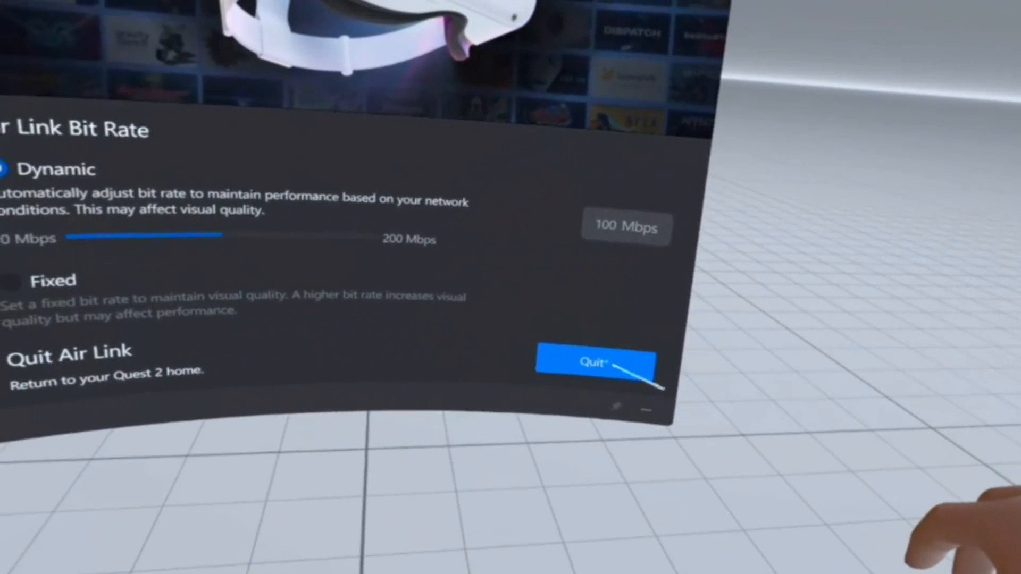
{"action": "left_click", "coordinate": [594, 362]}
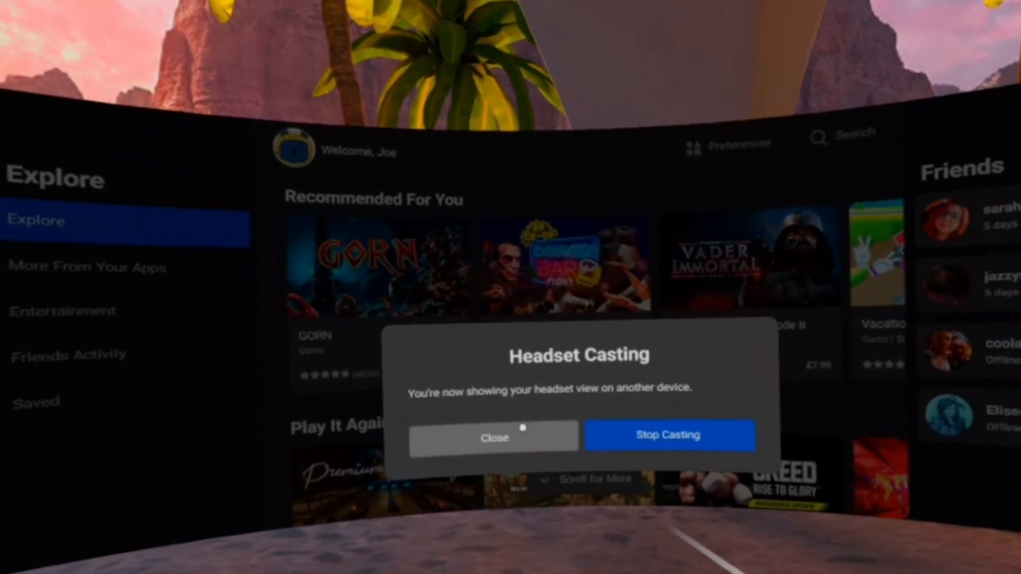
Dismiss the Headset Casting notice and open the cast video's settings
{"action": "left_click", "coordinate": [493, 435]}
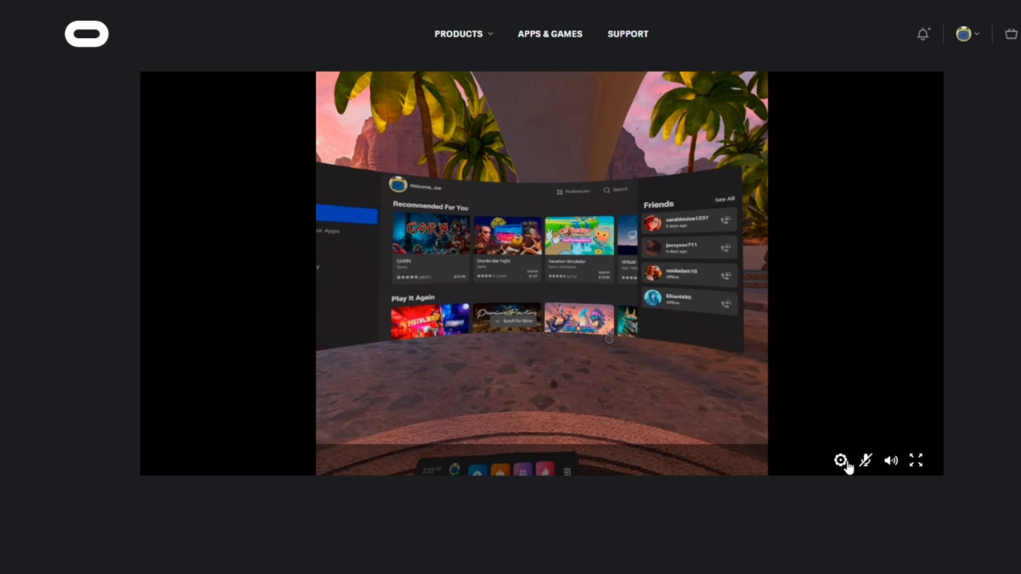
{"action": "left_click", "coordinate": [916, 461]}
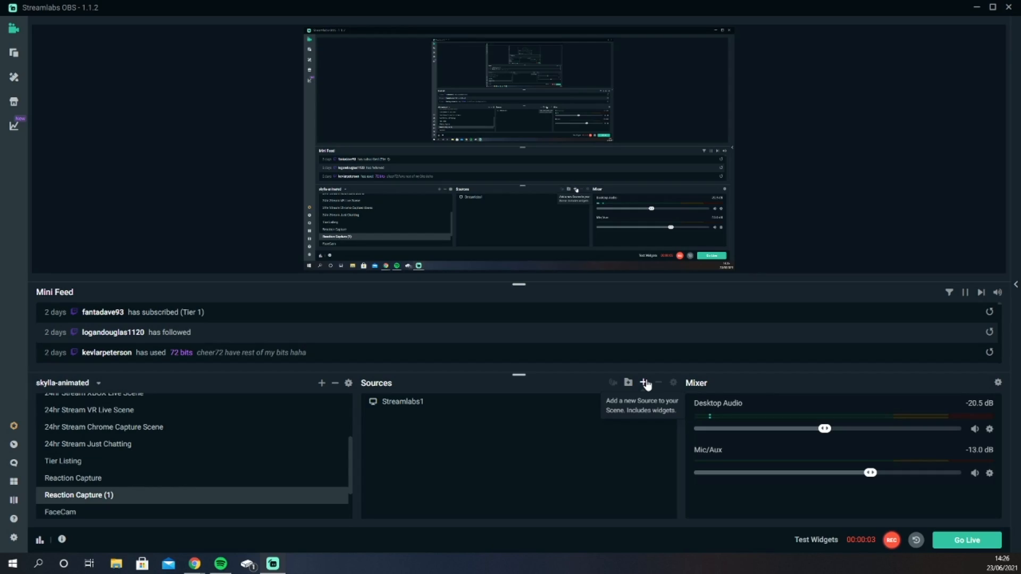
Add a new source in the Streamlabs OBS Sources panel
{"action": "left_click", "coordinate": [645, 383]}
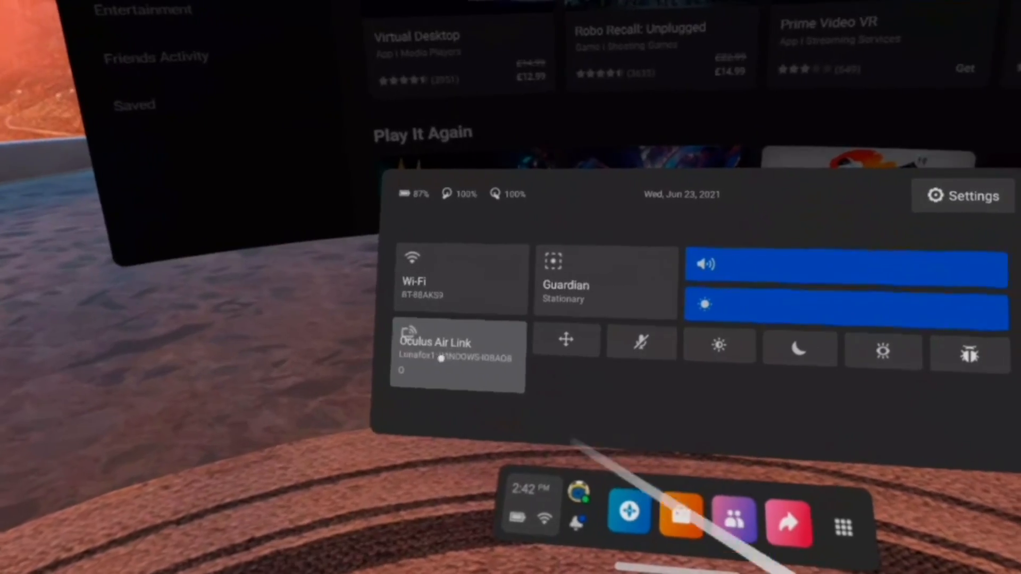
Relaunch Air Link to the PC from the Air Link prompt
{"action": "left_click", "coordinate": [435, 354]}
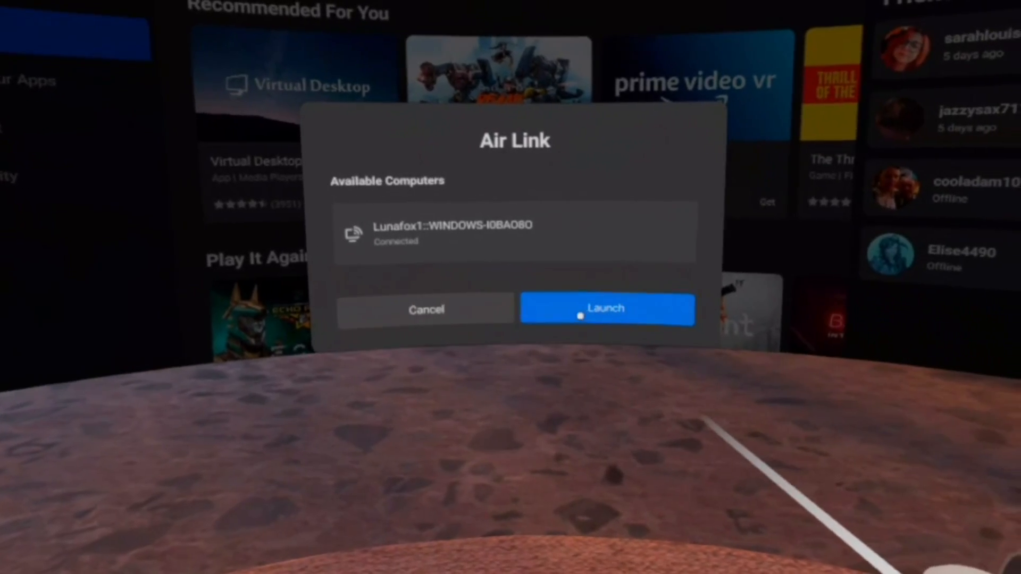
{"action": "left_click", "coordinate": [606, 309]}
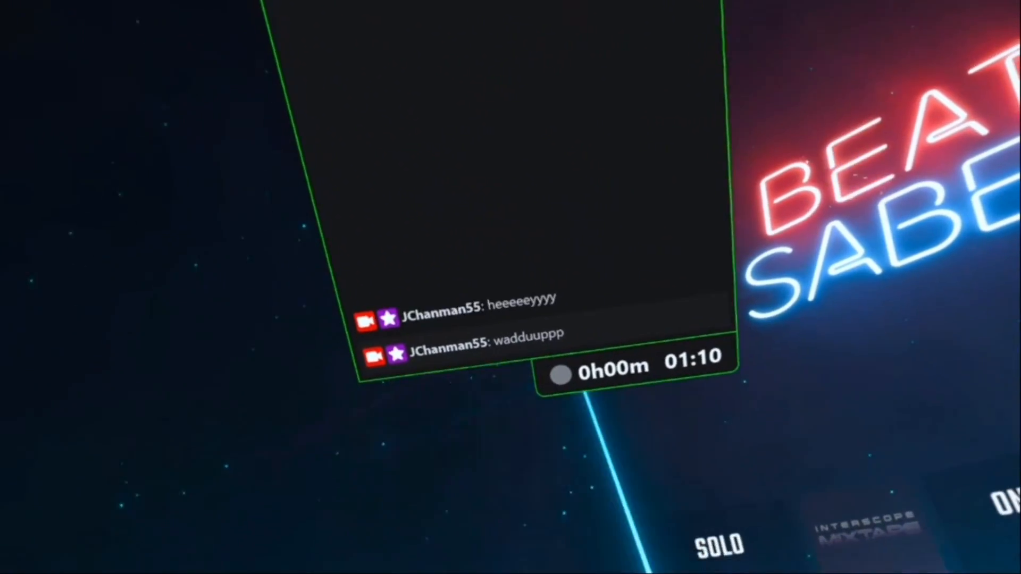